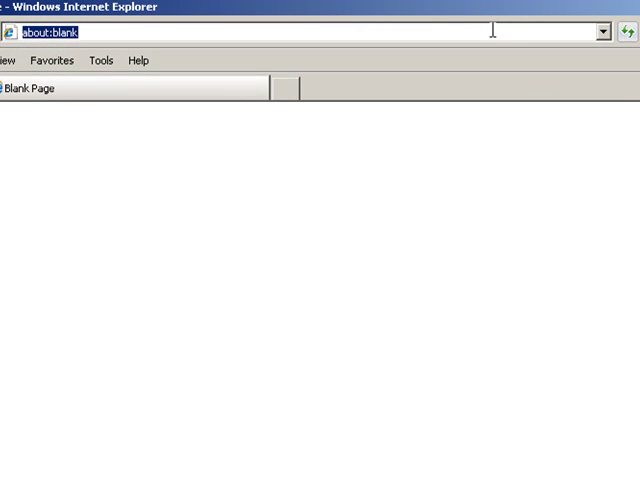
Step: Go to java.sun.com/javase/downloads/index_jdk5.jsp and scroll down to JDK 5.0 Update 17
type("http://java.sun.com/javase/downloads/index_jdk5.jsp")
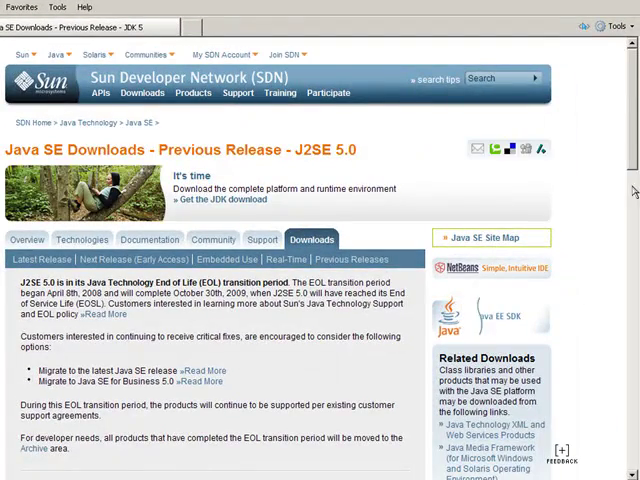
scroll("down", 3)
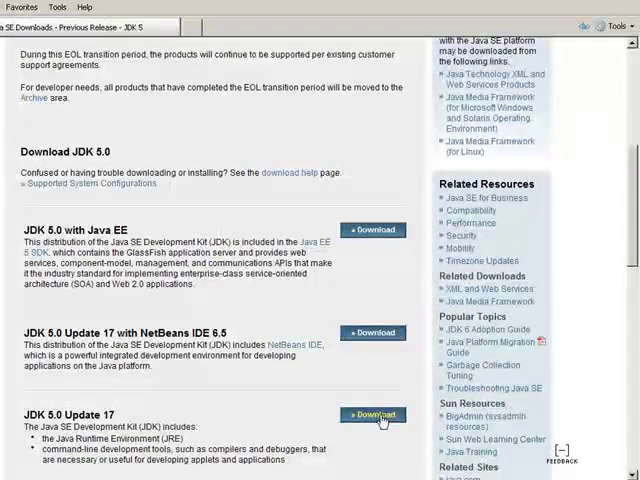
mouse_move(378, 414)
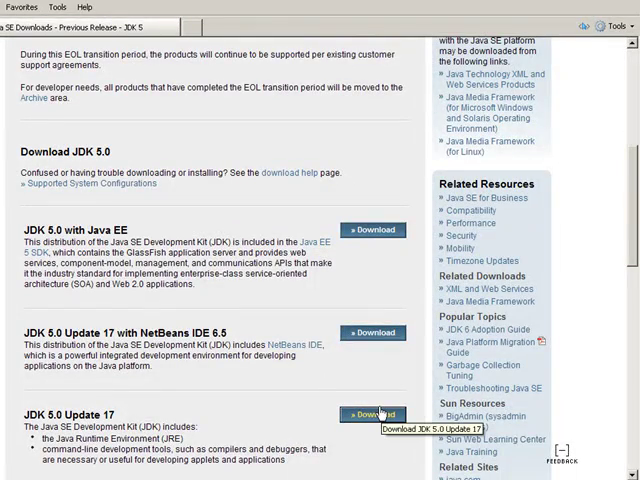
Step: Accept the license and download the Windows JDK 5.0 Update 17 installer (jdk-1_5_0_17-windows-i586-p.exe)
left_click(372, 414)
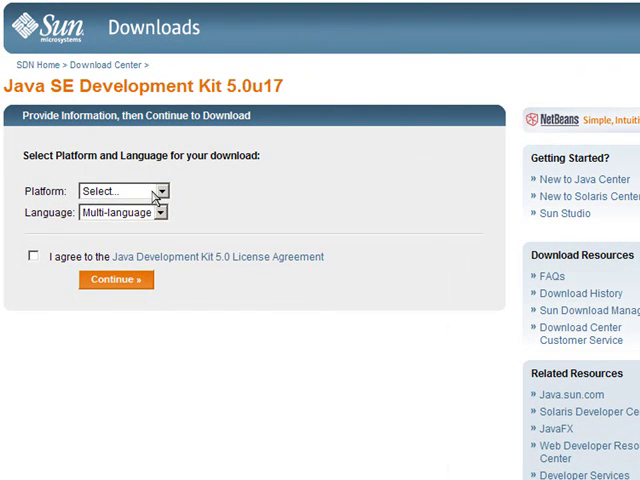
left_click(123, 190)
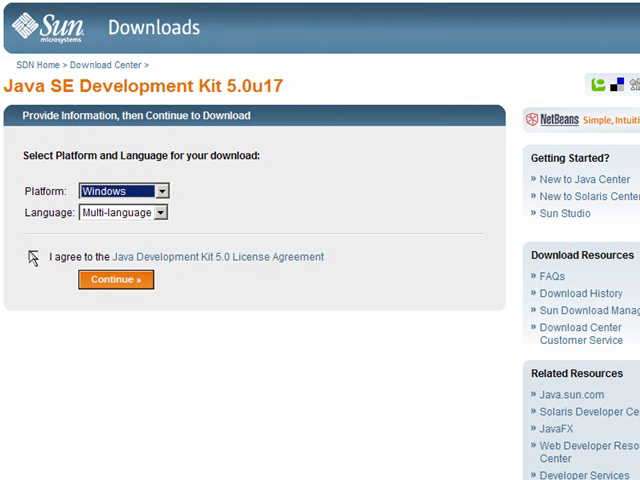
left_click(32, 256)
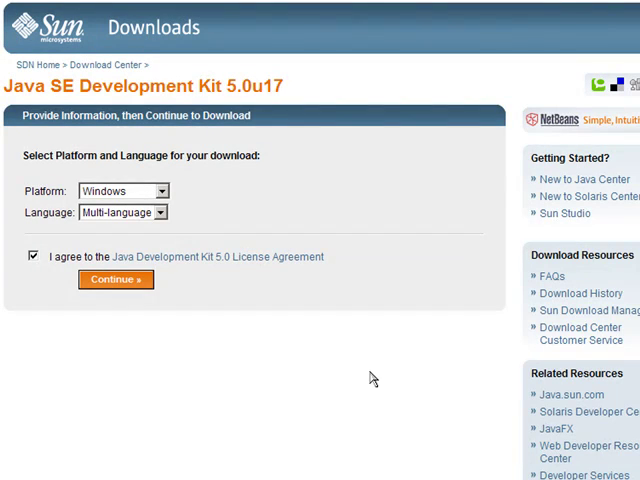
left_click(115, 279)
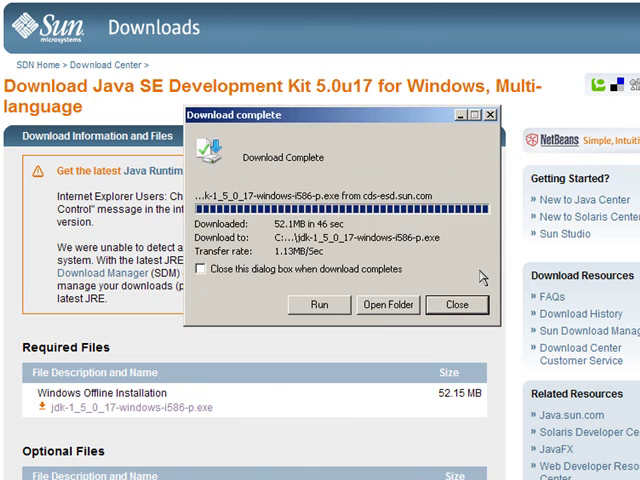
left_click(456, 305)
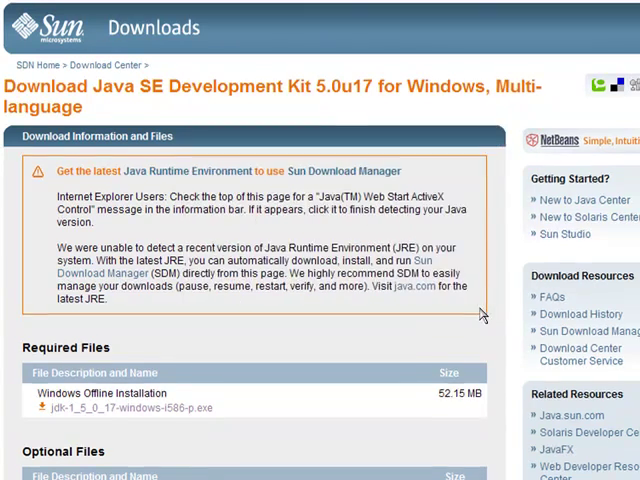
type("ww")
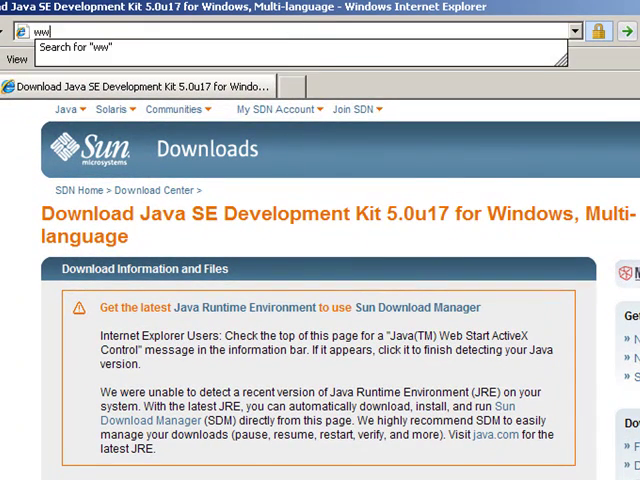
type("www.liferay.")
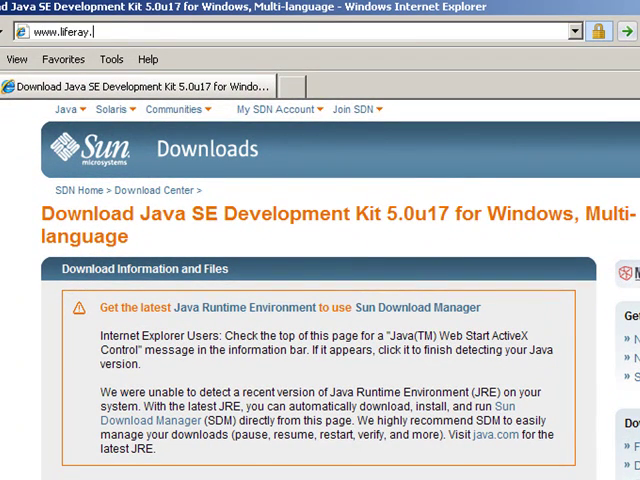
type("com/web/guest/home")
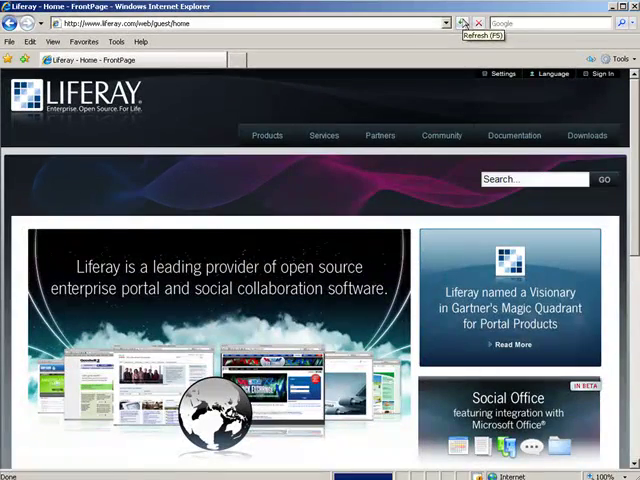
left_click(586, 135)
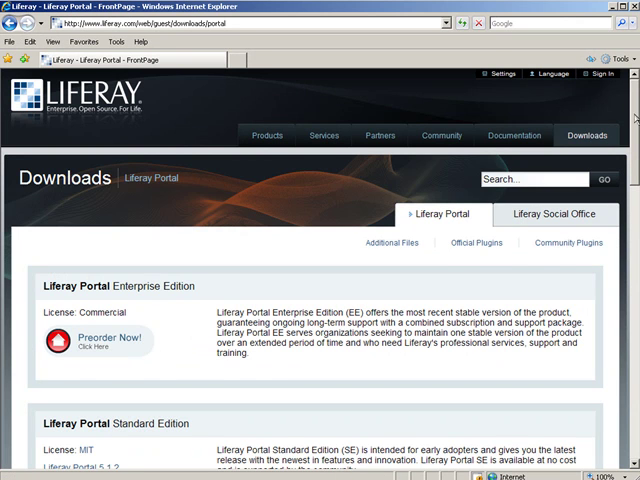
scroll("down", 3)
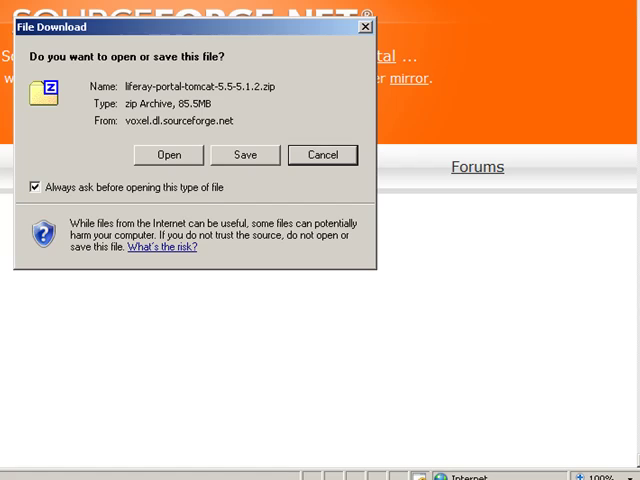
left_click(245, 155)
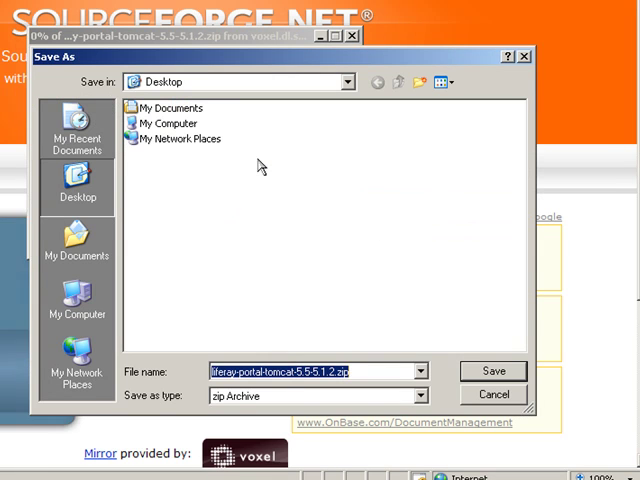
left_click(493, 371)
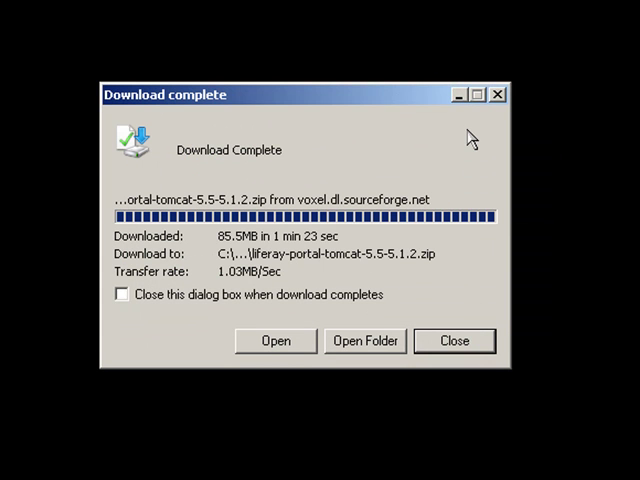
Step: Dismiss the download notice and create 'java' and 'liferay' folders on drive C
left_click(454, 340)
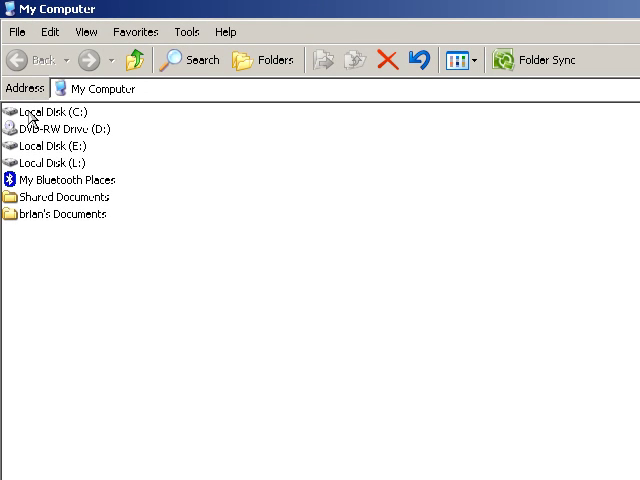
double_click(54, 111)
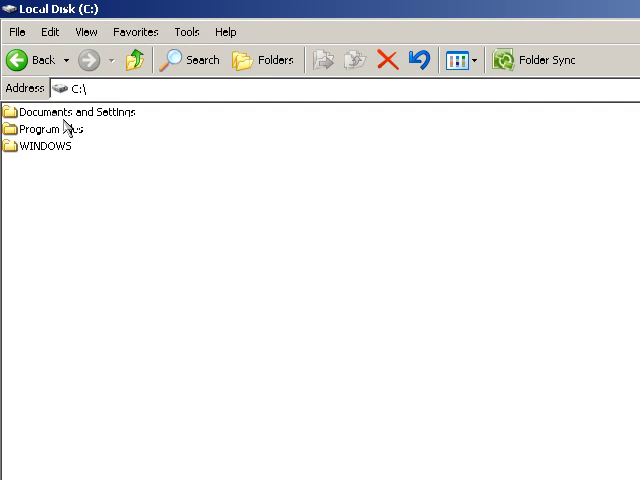
left_click(17, 31)
type("java")
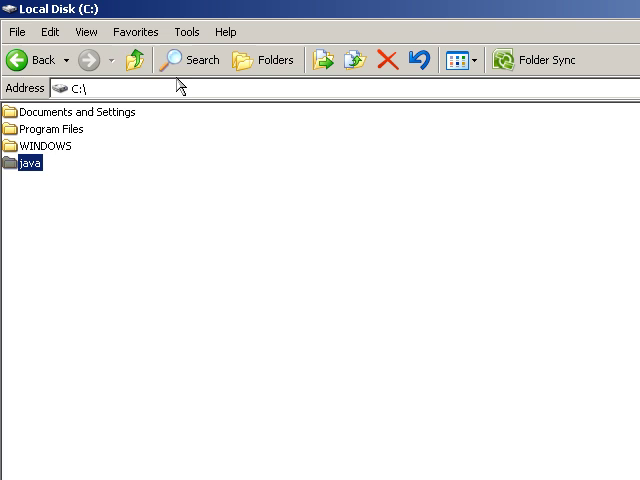
left_click(17, 31)
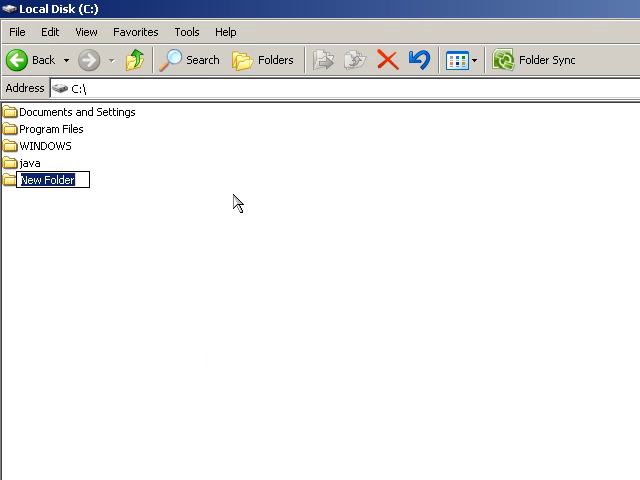
type("lifera")
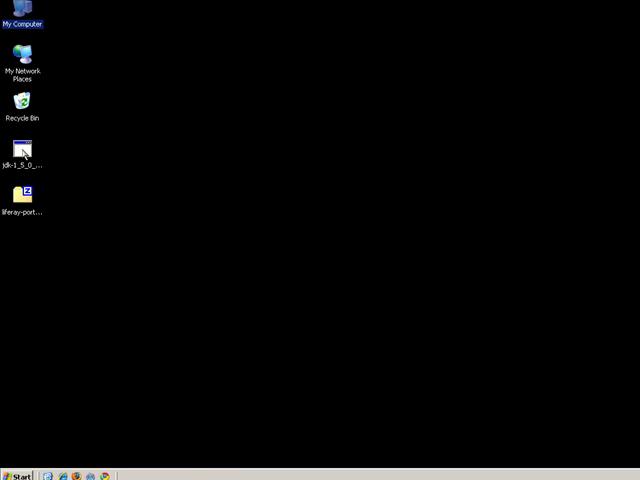
Step: Run the desktop JDK installer and accept its license terms
double_click(22, 152)
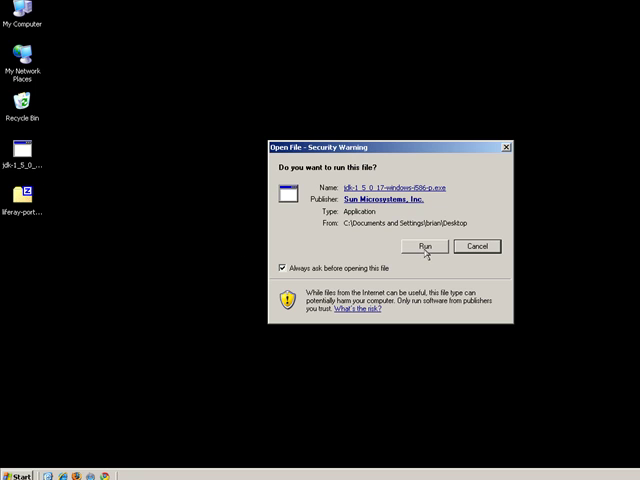
left_click(427, 247)
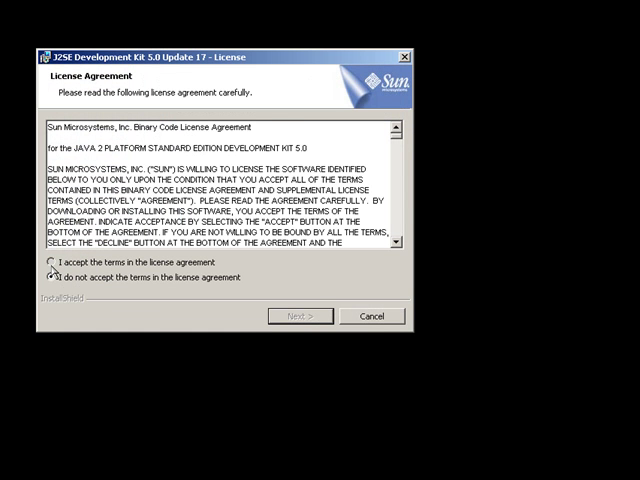
left_click(300, 316)
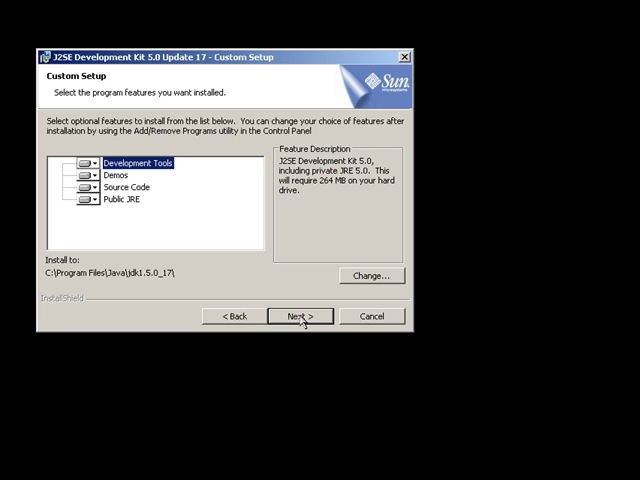
Step: Change the JDK install folder to C:\java\jdk1.5.0_17\ and continue setup
left_click(372, 275)
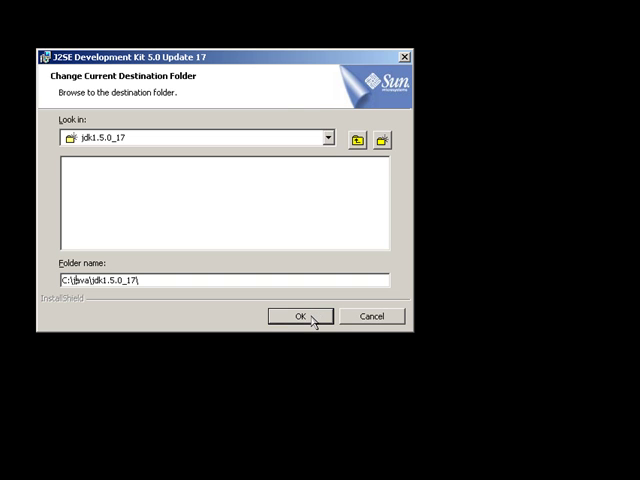
left_click(297, 316)
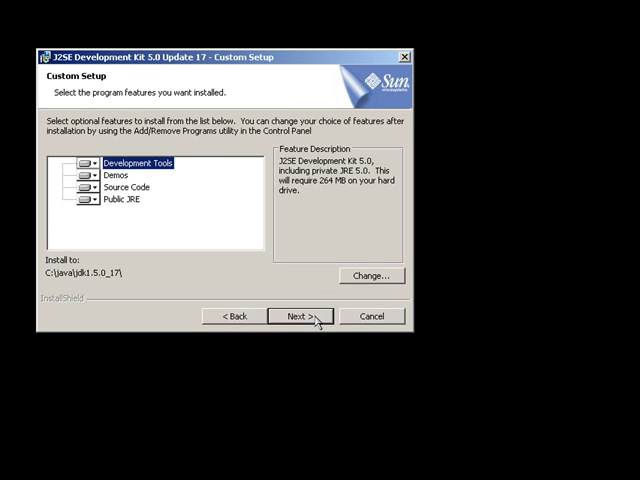
left_click(300, 315)
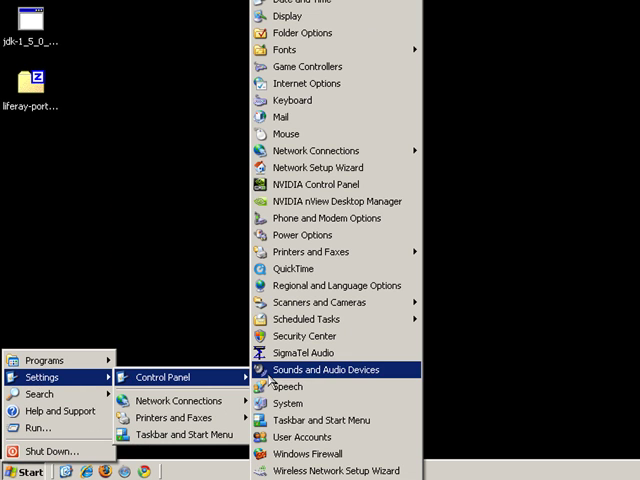
Step: Open System Properties, Advanced, and the Environment Variables dialog
left_click(293, 403)
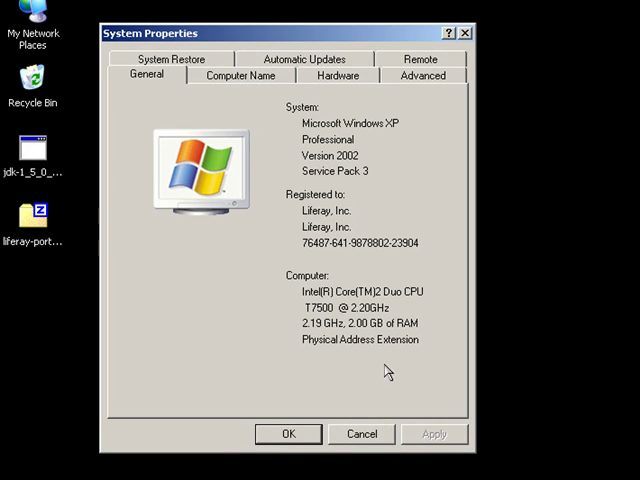
left_click(422, 74)
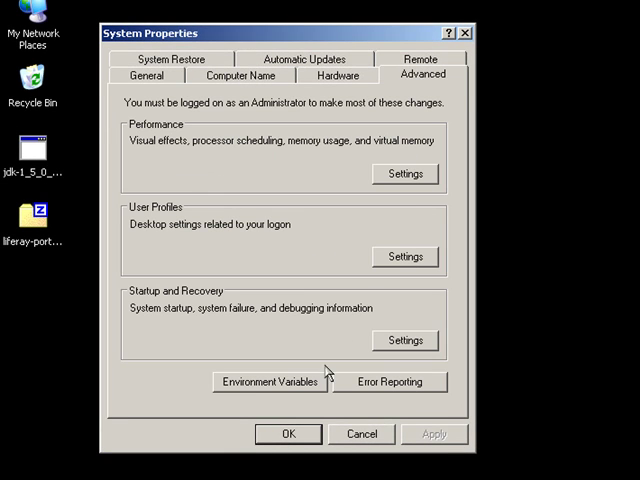
left_click(270, 381)
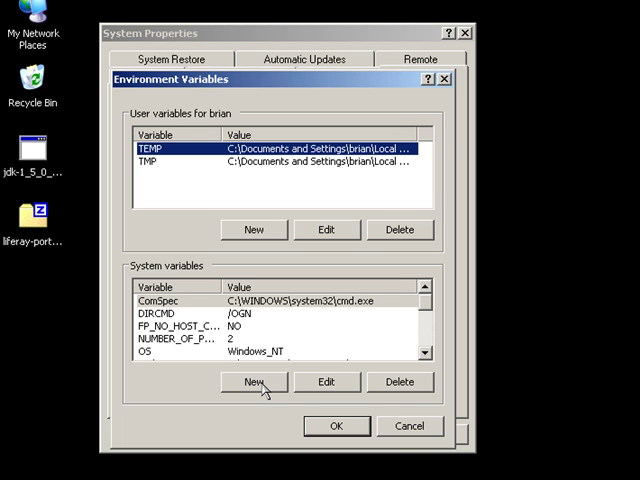
Step: Create system variable JAVA_HOME with value C:\java\jdk1.5.0_17
left_click(253, 382)
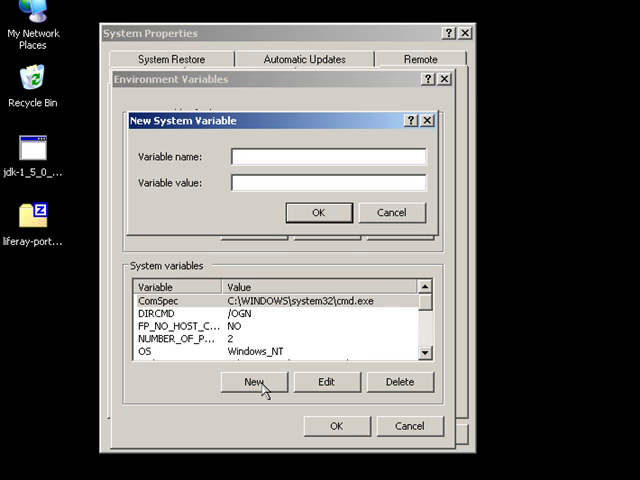
type("3")
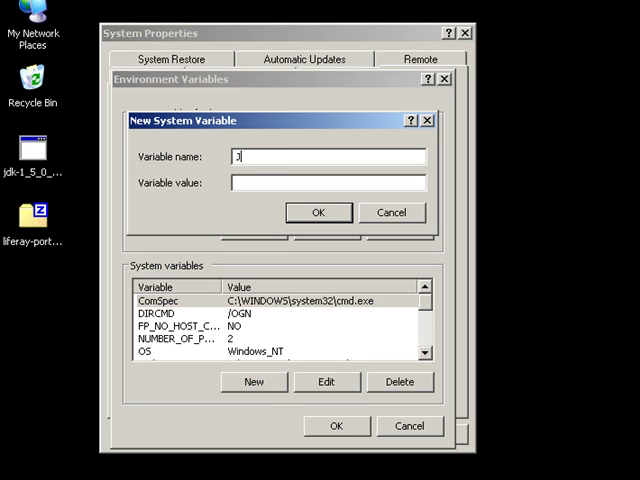
type("AVA_")
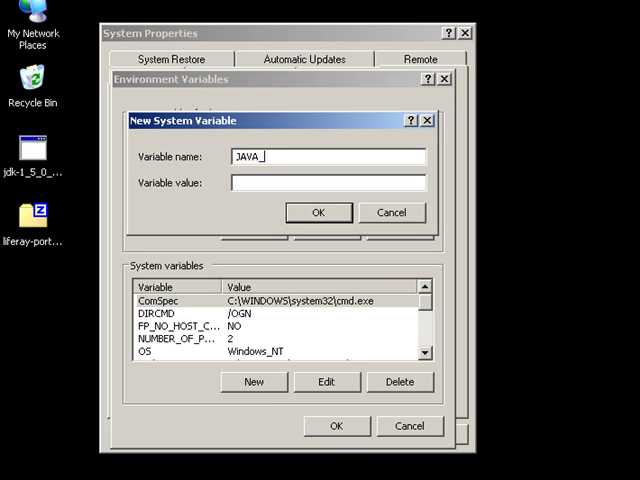
type("HOME")
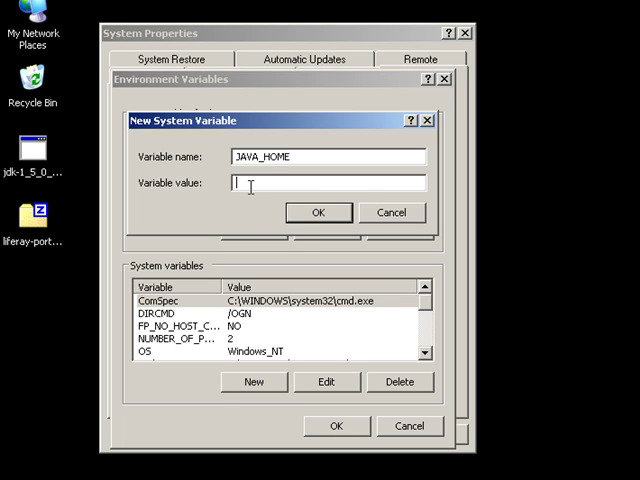
type("C:\\java\\jdk1.5.0_17")
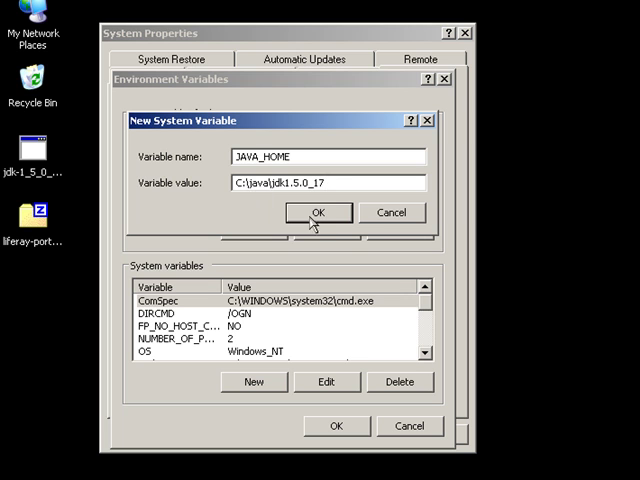
left_click(318, 212)
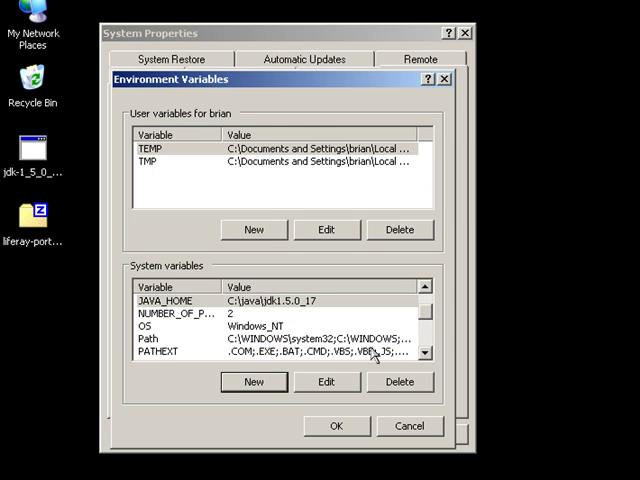
left_click(326, 382)
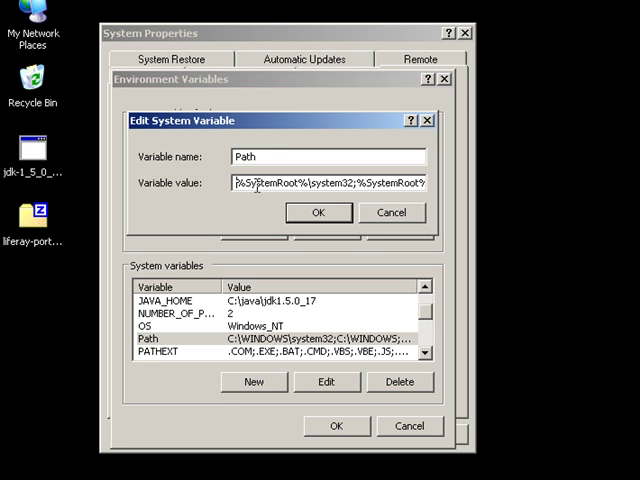
Step: Prepend %JAVA_HOME%\bin; to the Path value and confirm all system dialogs
type("%JAVA_HOME%\\bin")
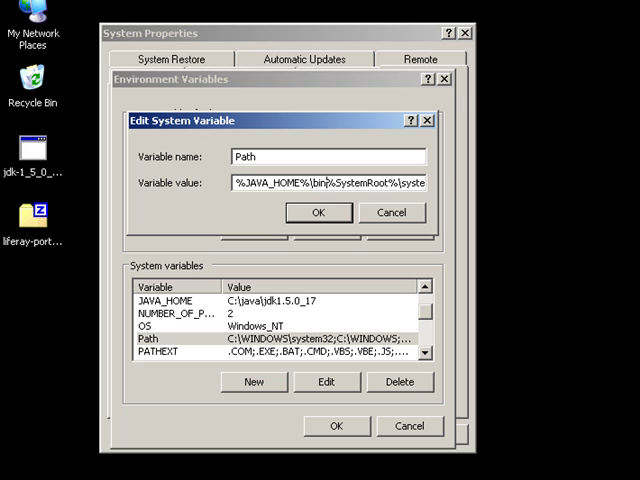
type(";")
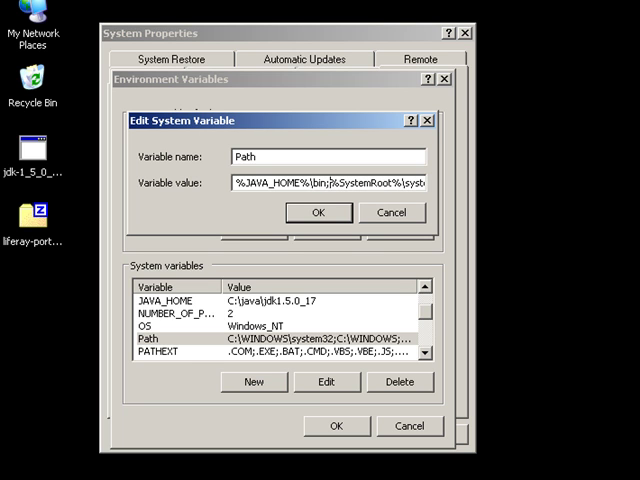
left_click(318, 212)
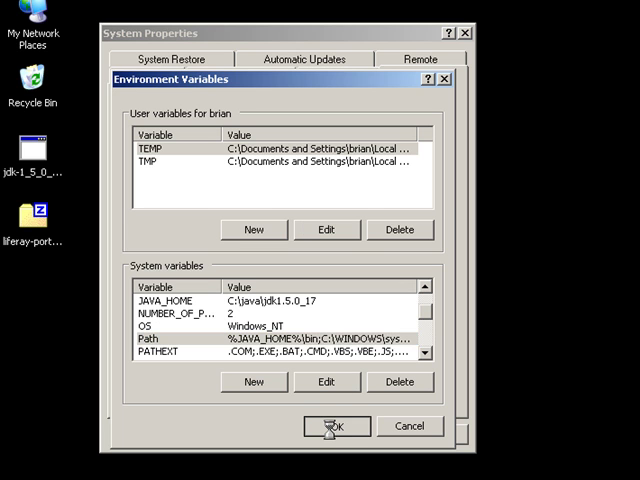
left_click(337, 427)
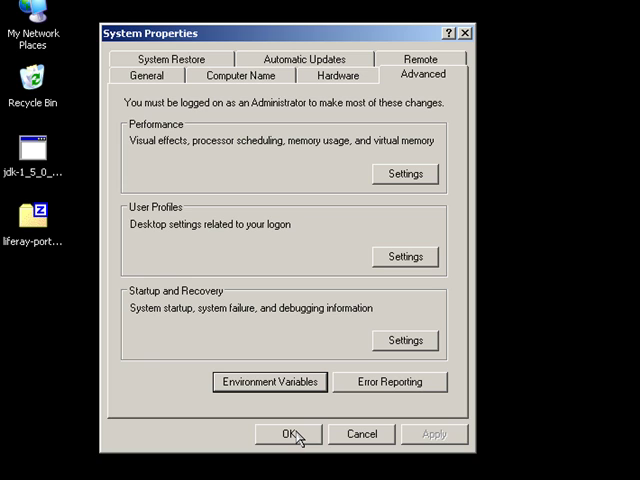
left_click(291, 433)
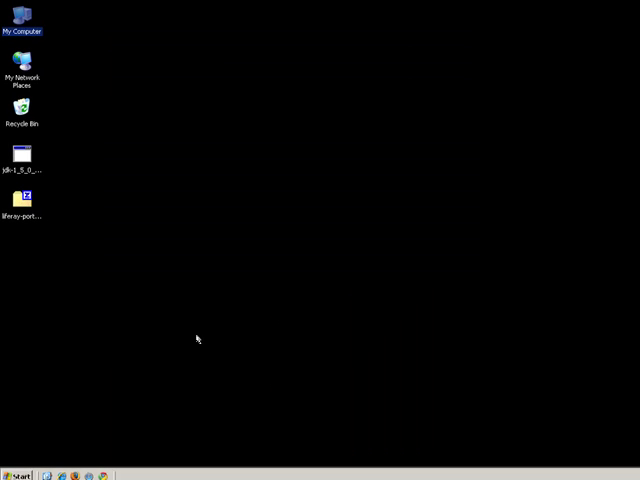
Step: Open My Computer to browse to the Liferay folder
double_click(21, 20)
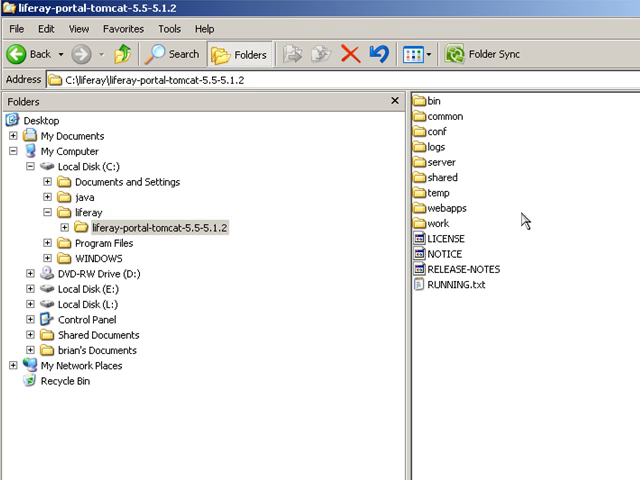
mouse_move(508, 133)
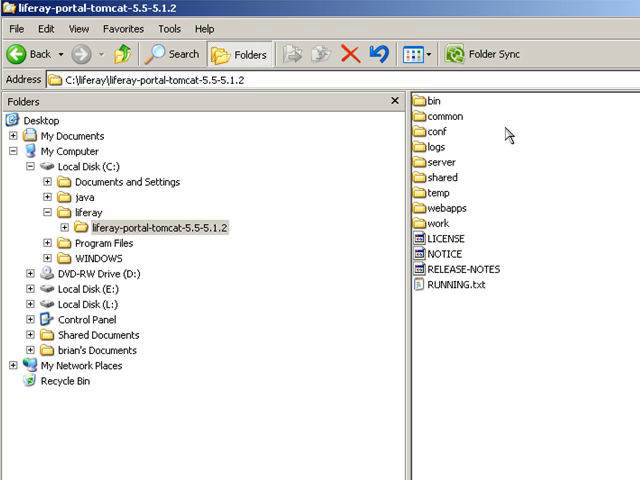
Step: Create a new folder named 'lportal' in the Liferay Tomcat folder
left_click(15, 27)
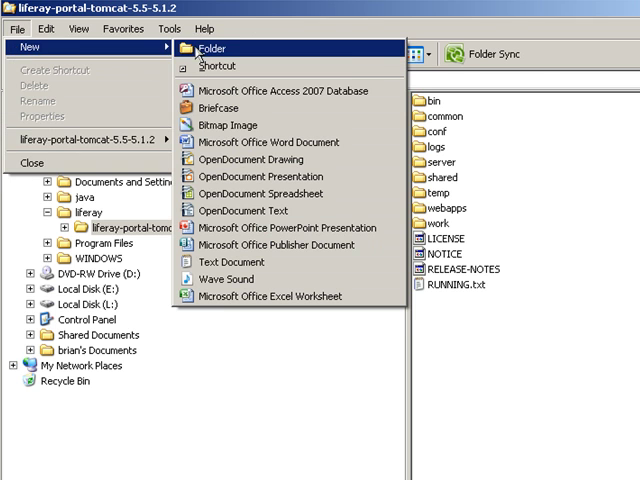
left_click(217, 48)
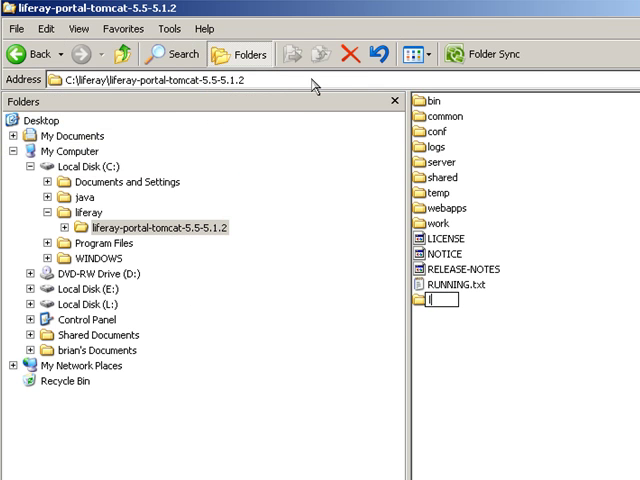
type("lportal")
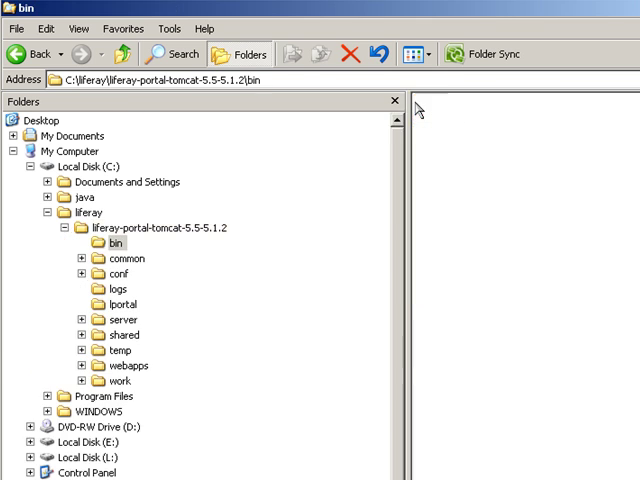
Step: Open the bin folder, select lportal.properties, and close Explorer
left_click(97, 242)
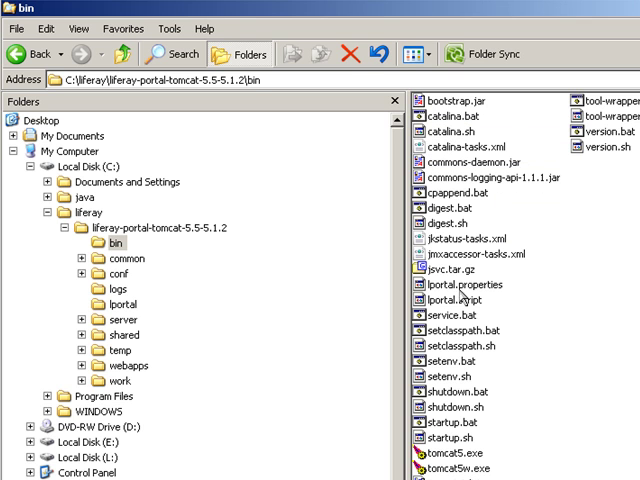
left_click(461, 285)
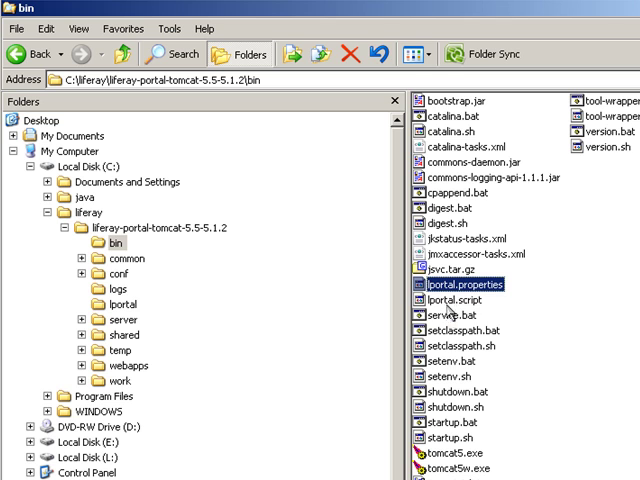
left_click(452, 299)
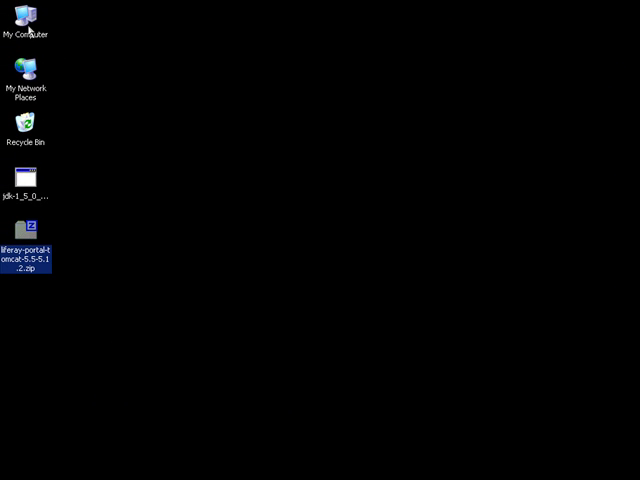
Step: Open a file browser and run startup.bat to start the Liferay server
double_click(26, 20)
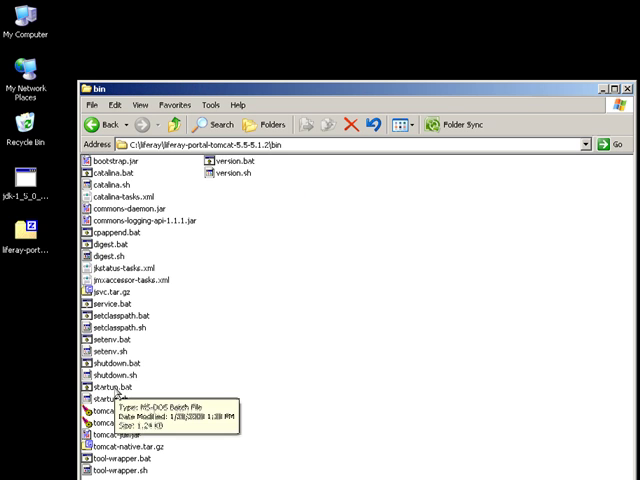
double_click(110, 389)
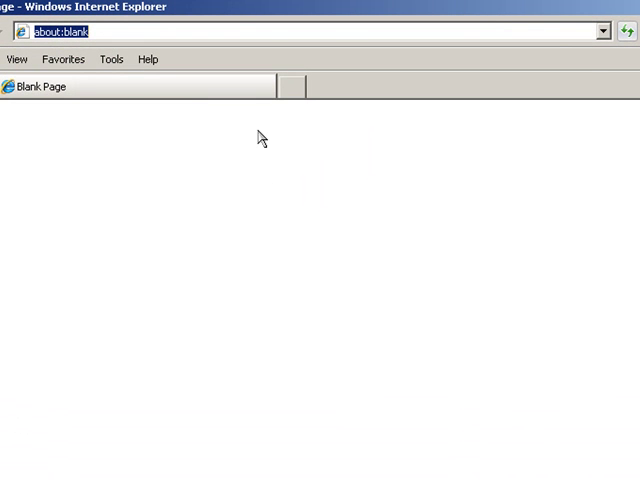
type("http://")
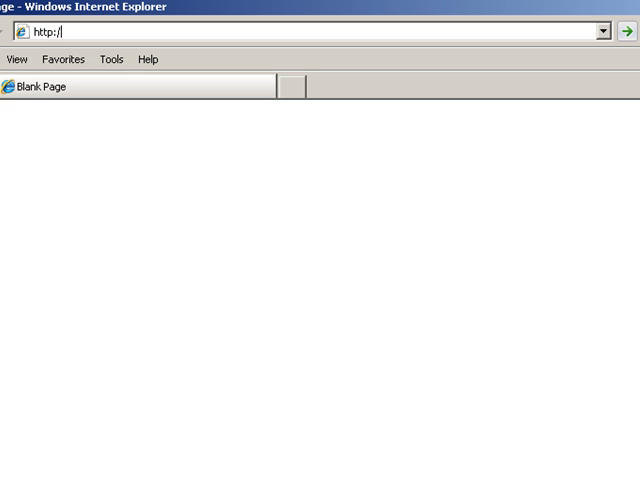
type("lol")
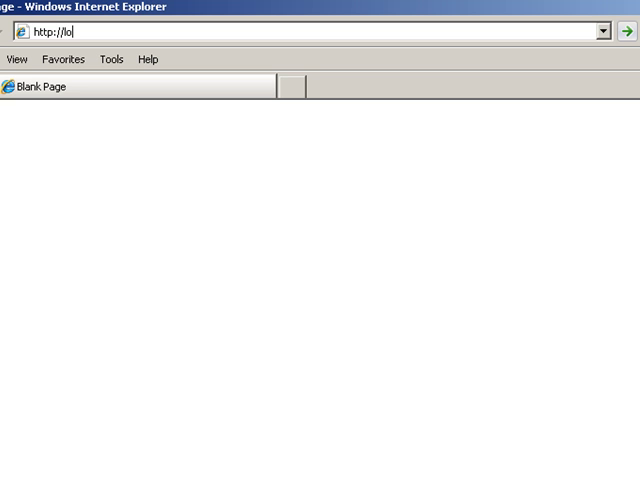
type("calhost:")
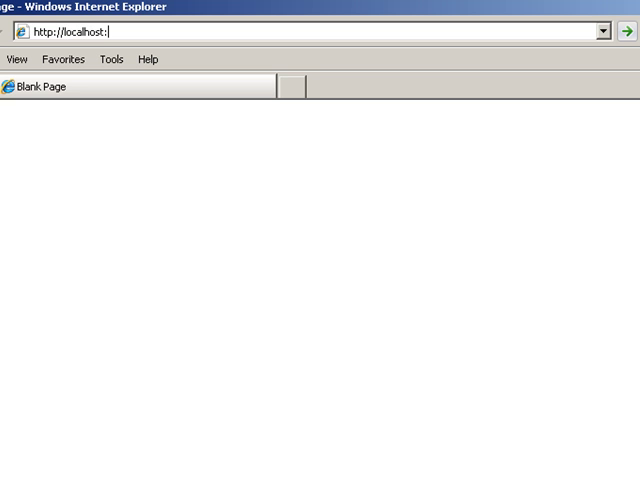
type("8080")
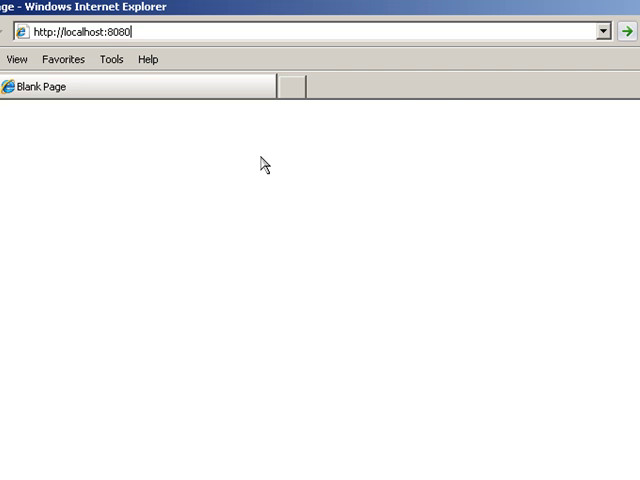
left_click(628, 31)
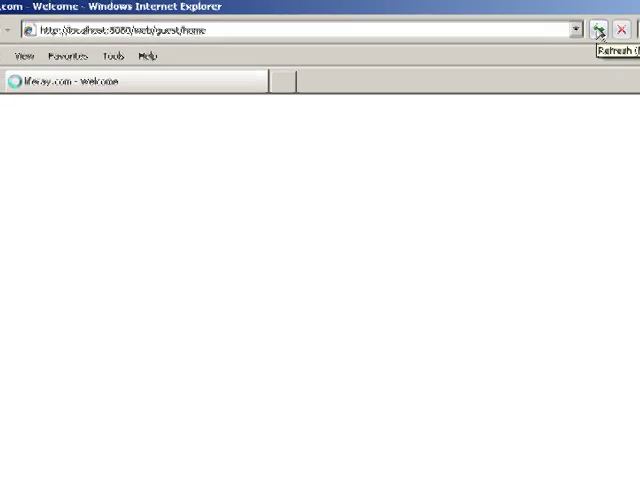
left_click(598, 28)
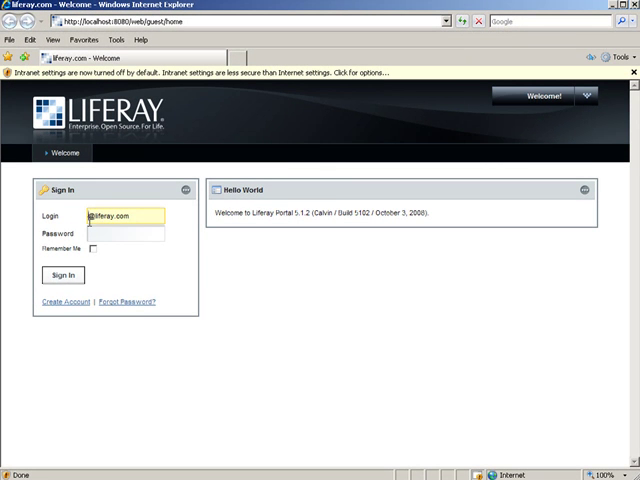